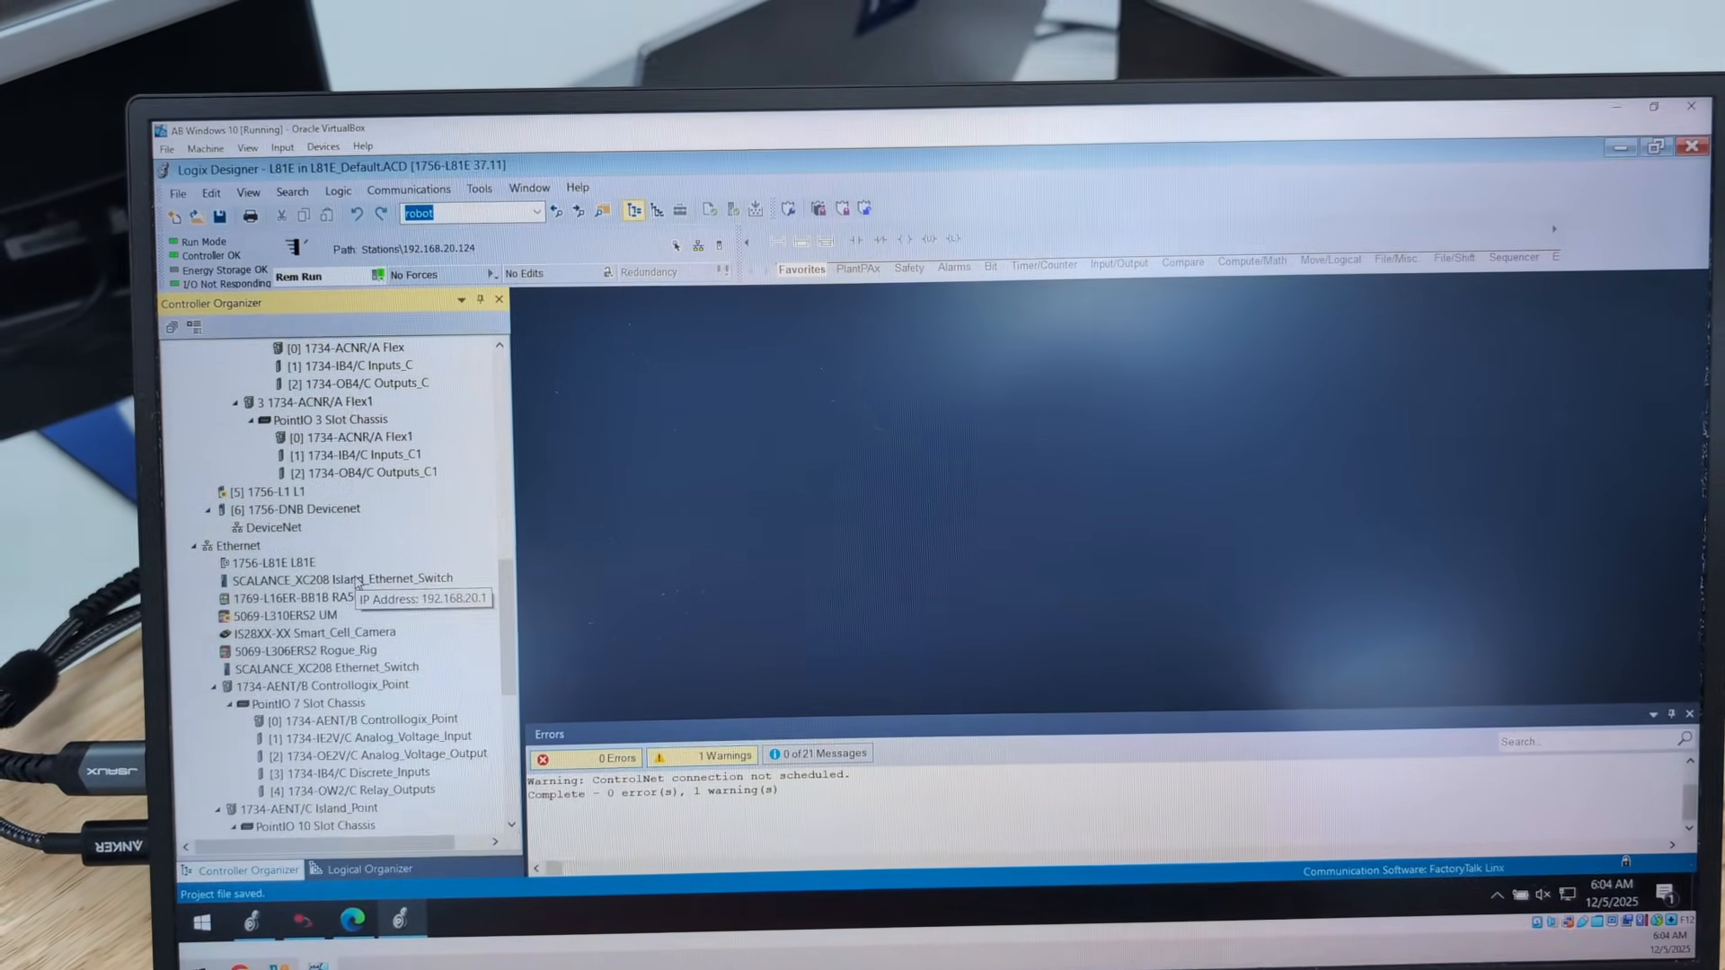
Scroll the project view while saving the online project to raise the upload tag values prompt
{"action": "scroll", "scroll_direction": "down", "scroll_amount": 3}
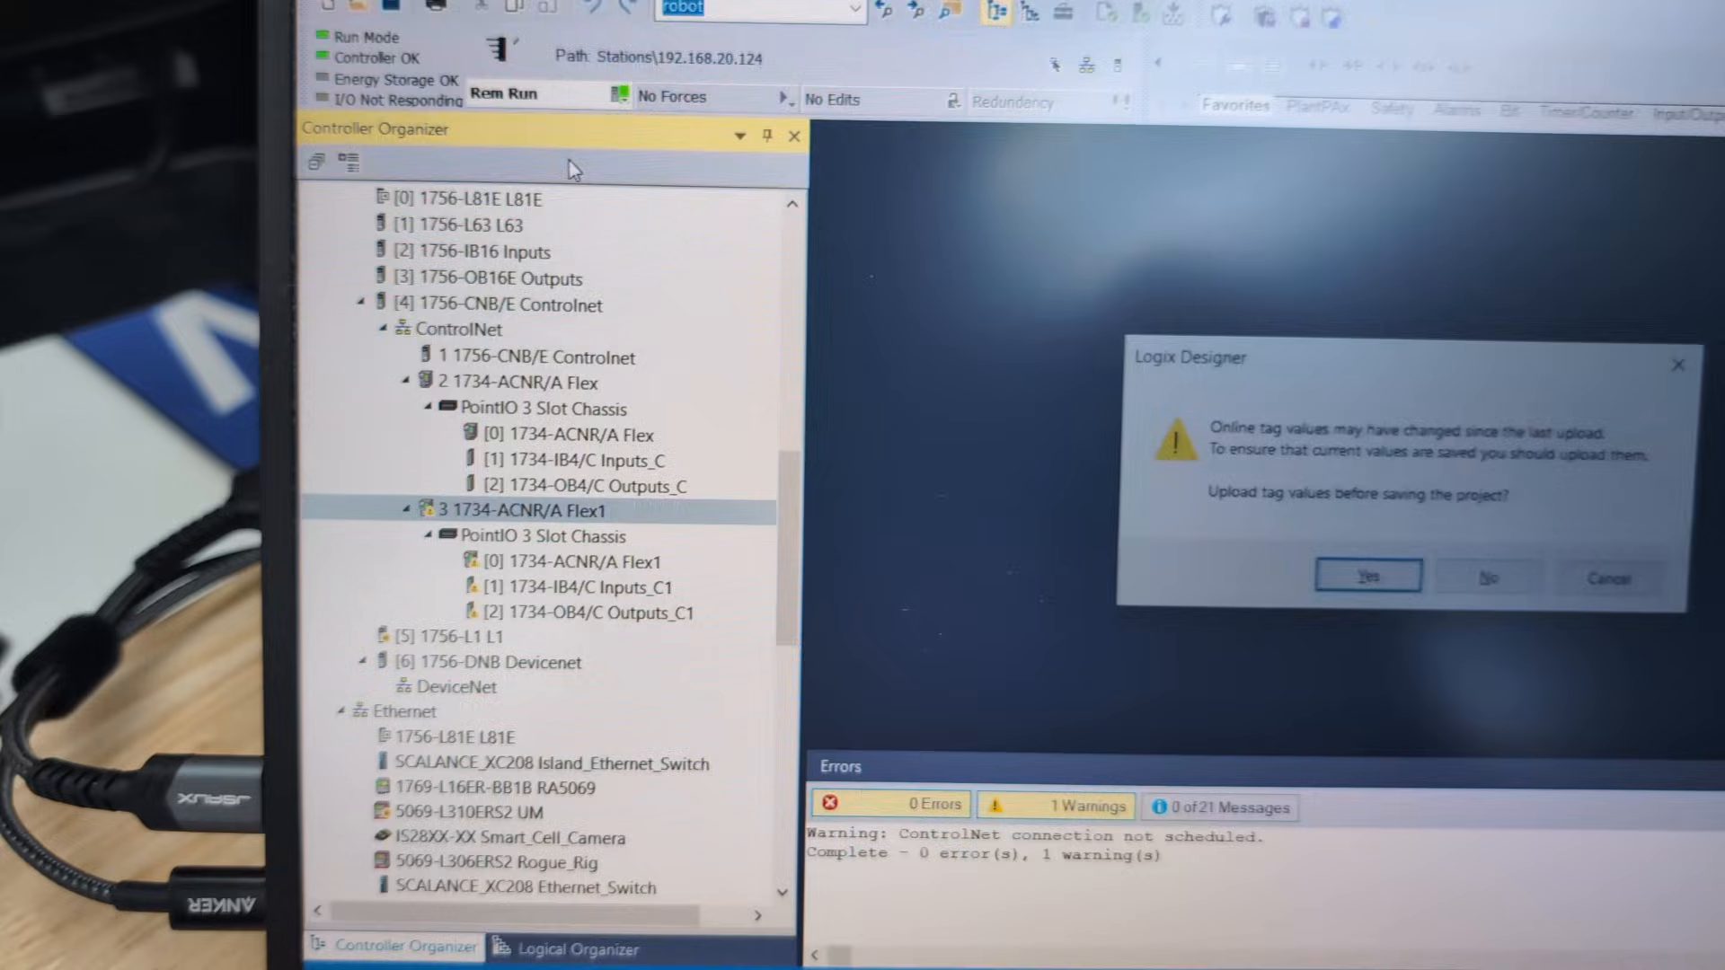
Dismiss the upload tag values prompt and take the project offline from the controller
{"action": "left_click", "coordinate": [1367, 574]}
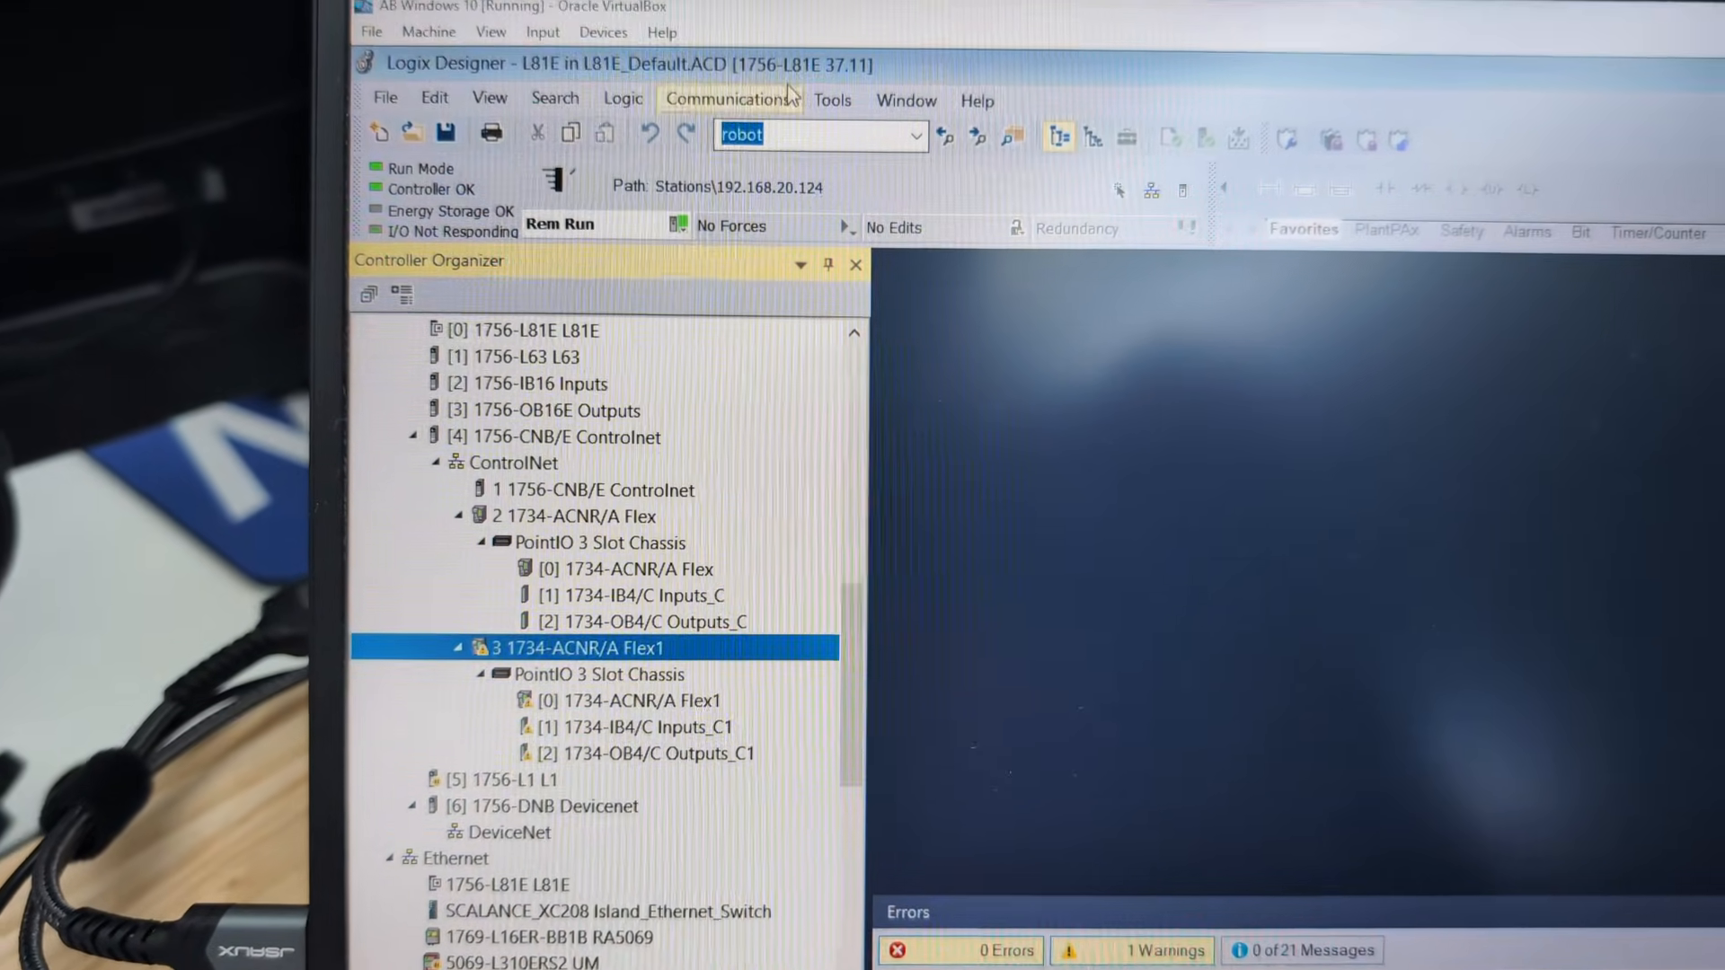
{"action": "left_click", "coordinate": [729, 97]}
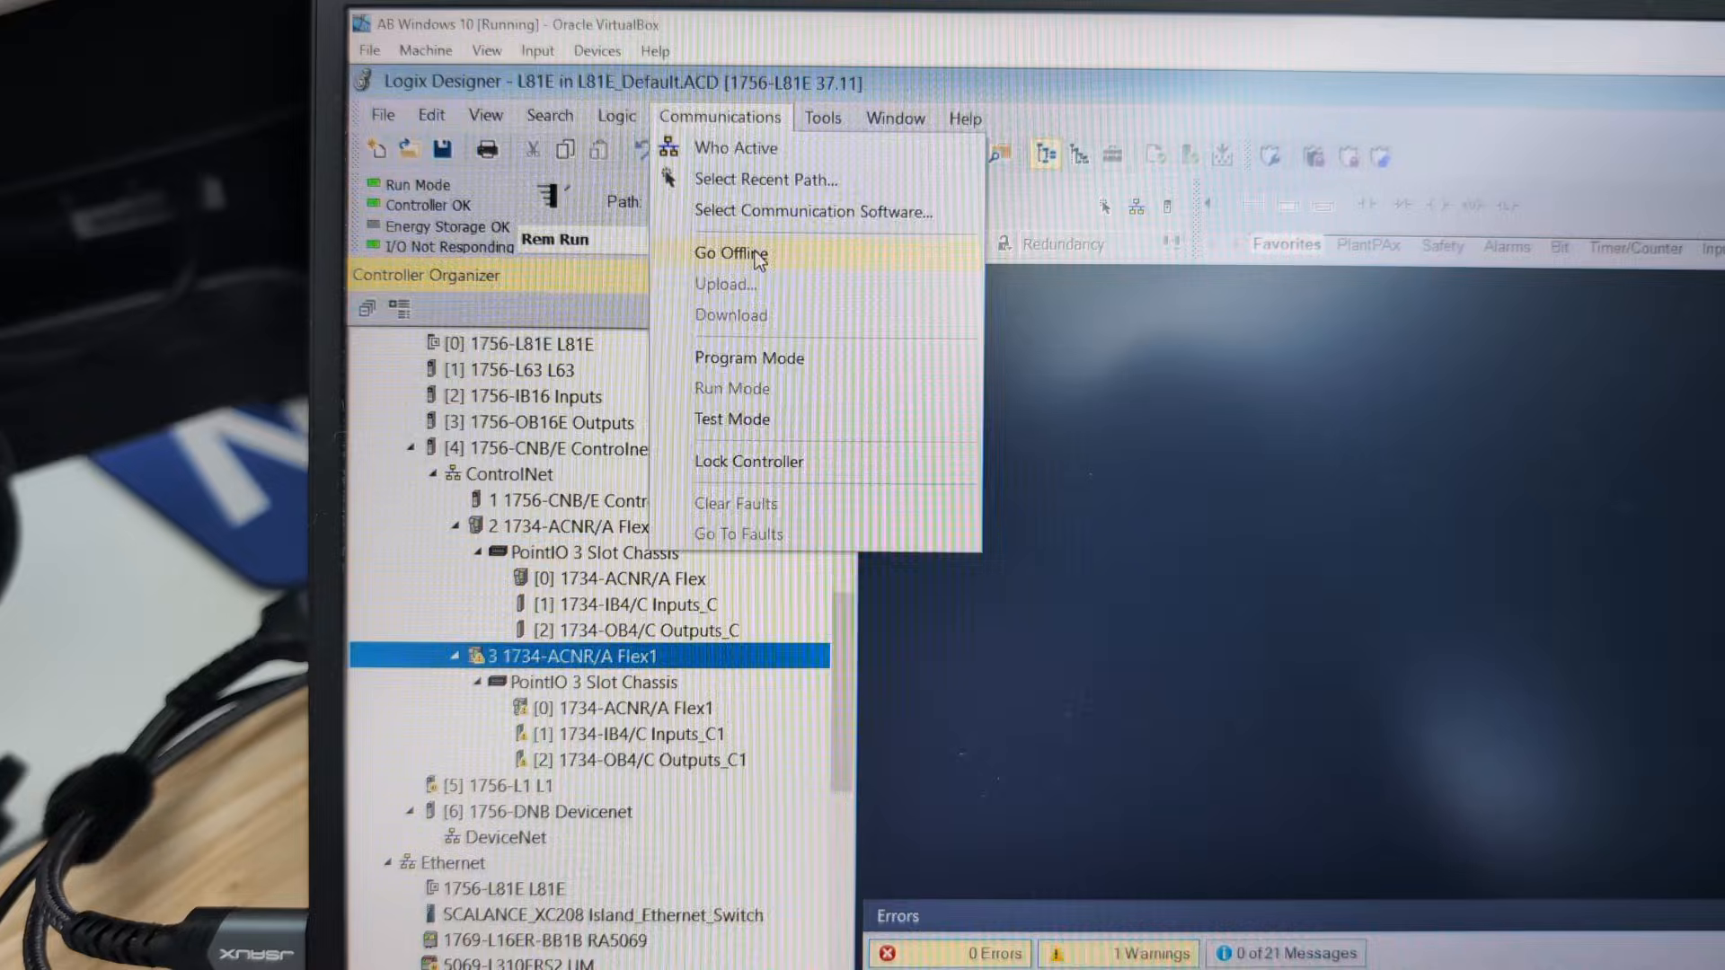
{"action": "left_click", "coordinate": [729, 254]}
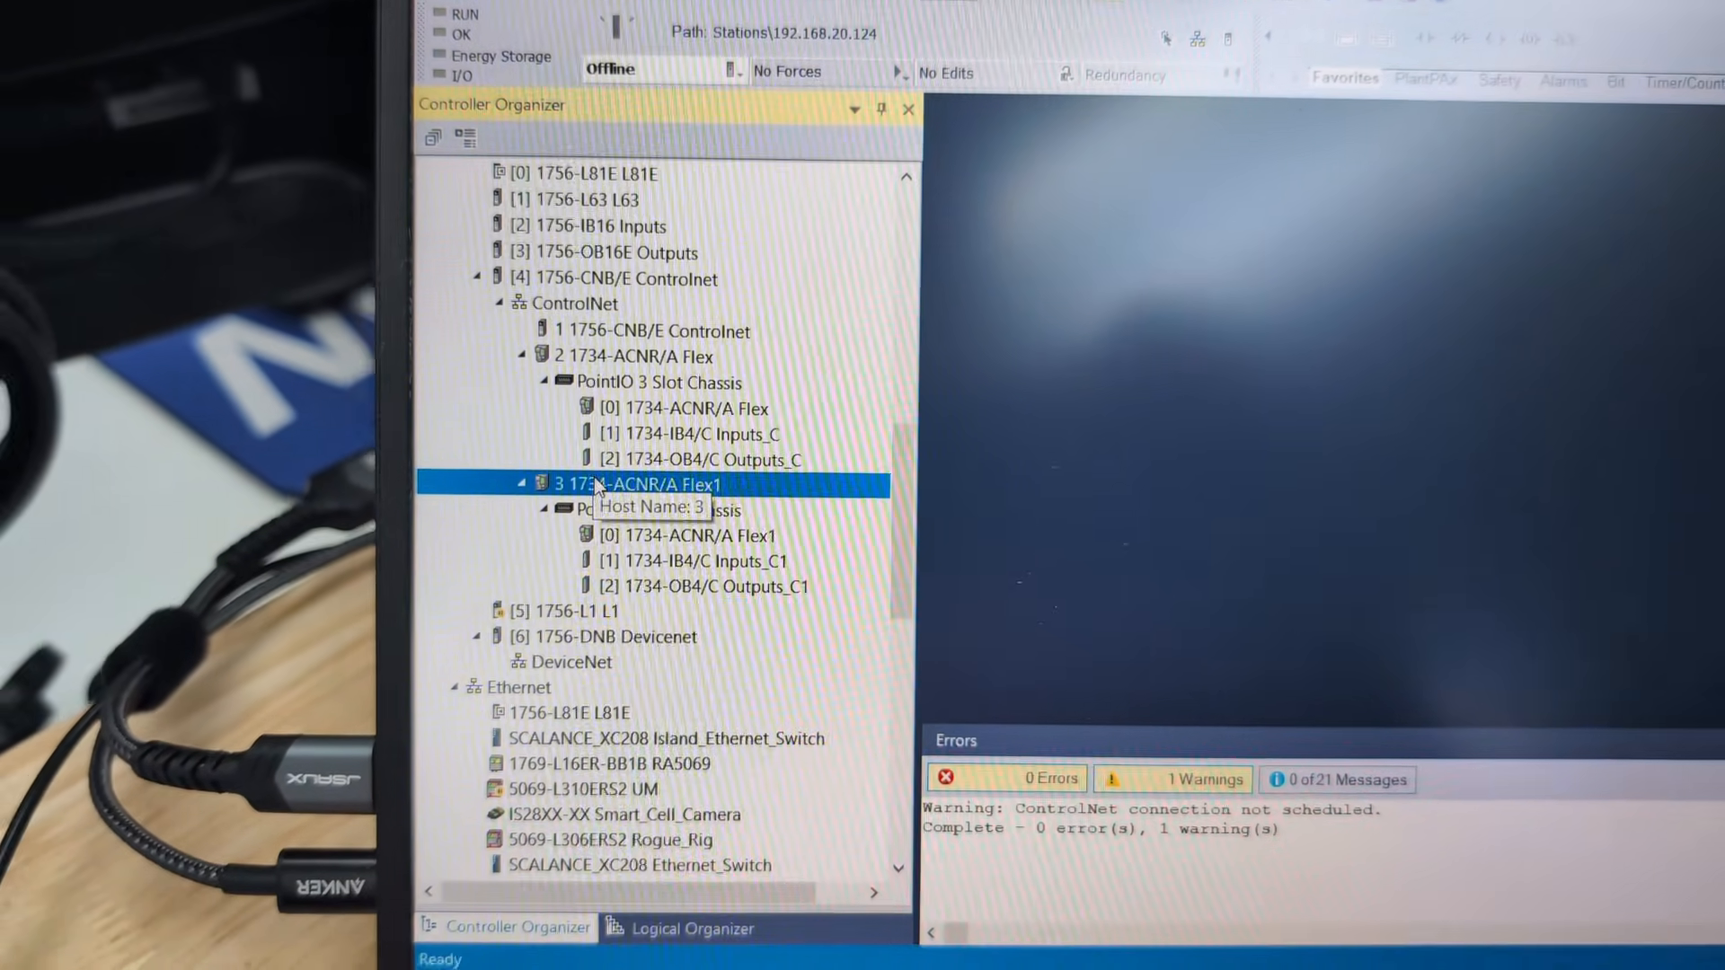
Delete the 3 1734-ACNR/A Flex1 adapter and its I/O modules, confirming the deletion
{"action": "right_click", "coordinate": [660, 484]}
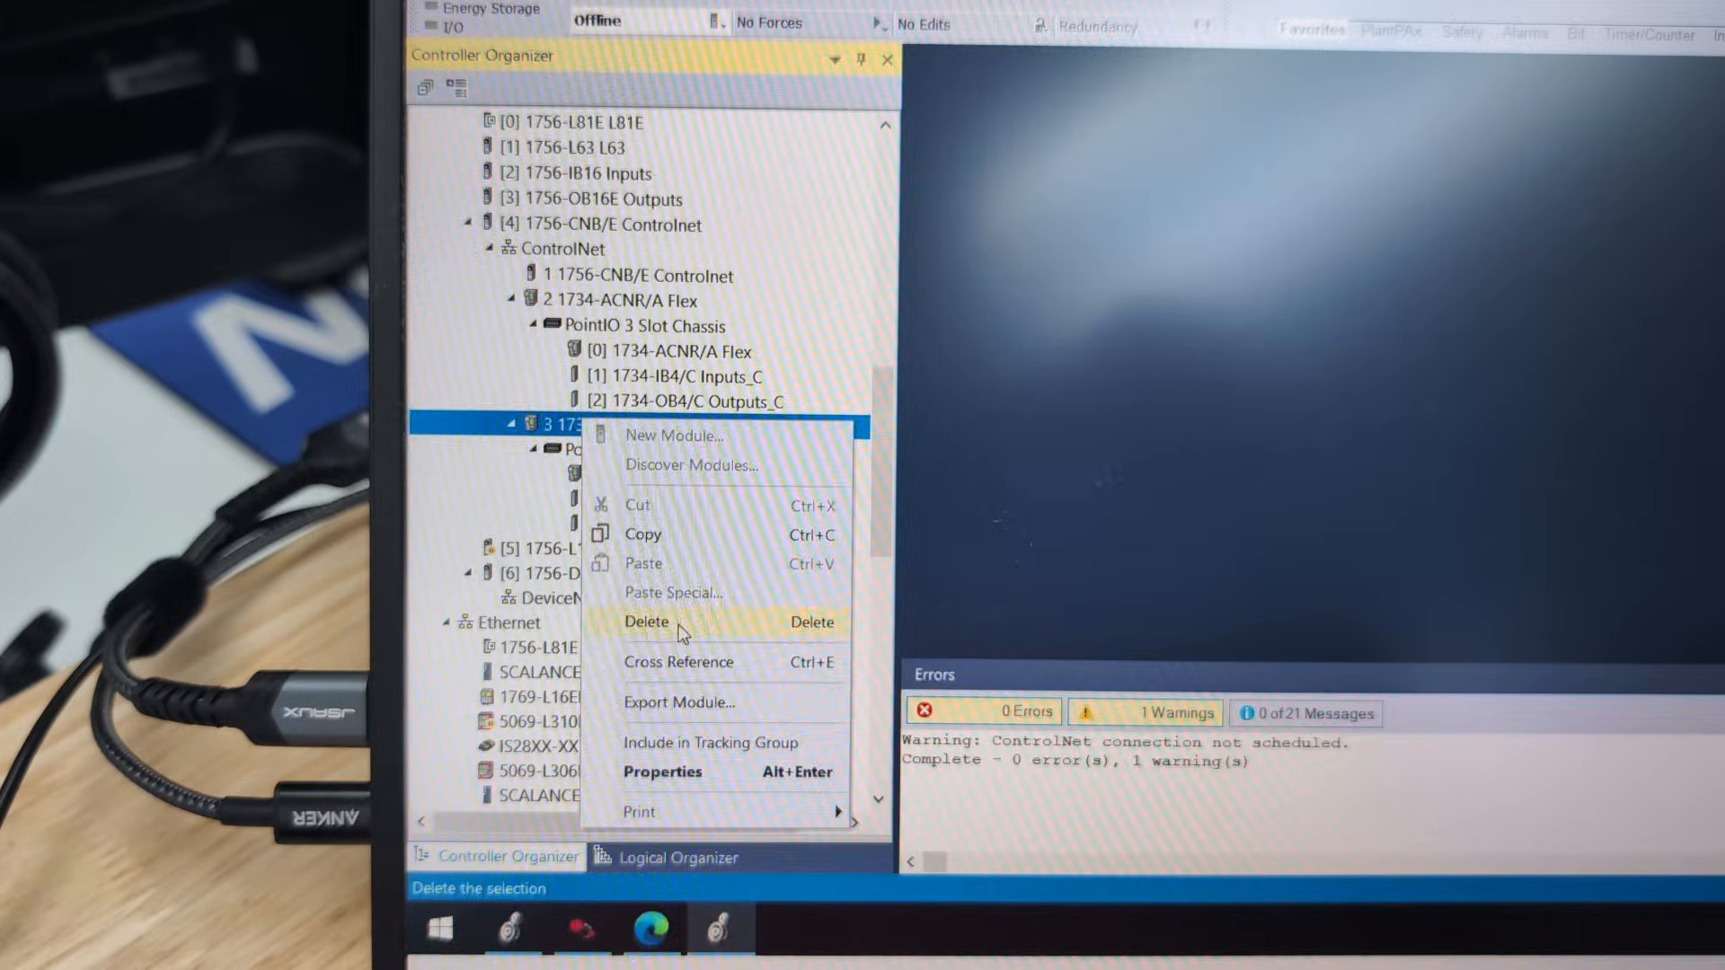
{"action": "left_click", "coordinate": [647, 621]}
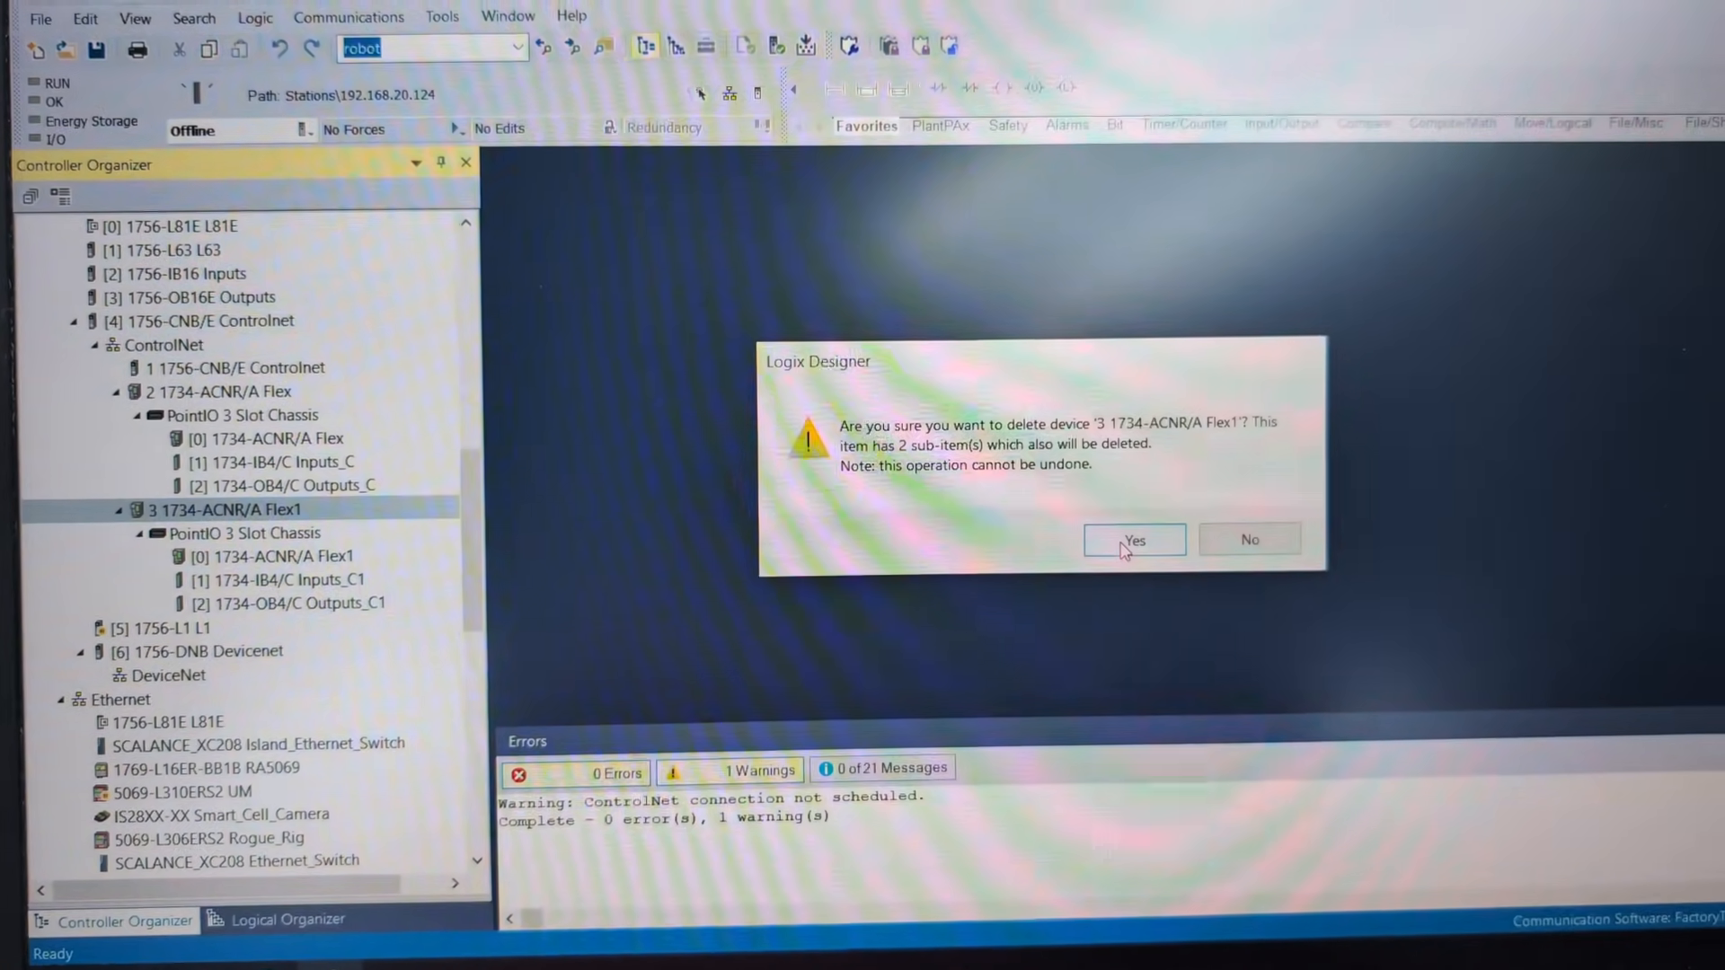
{"action": "left_click", "coordinate": [1133, 540]}
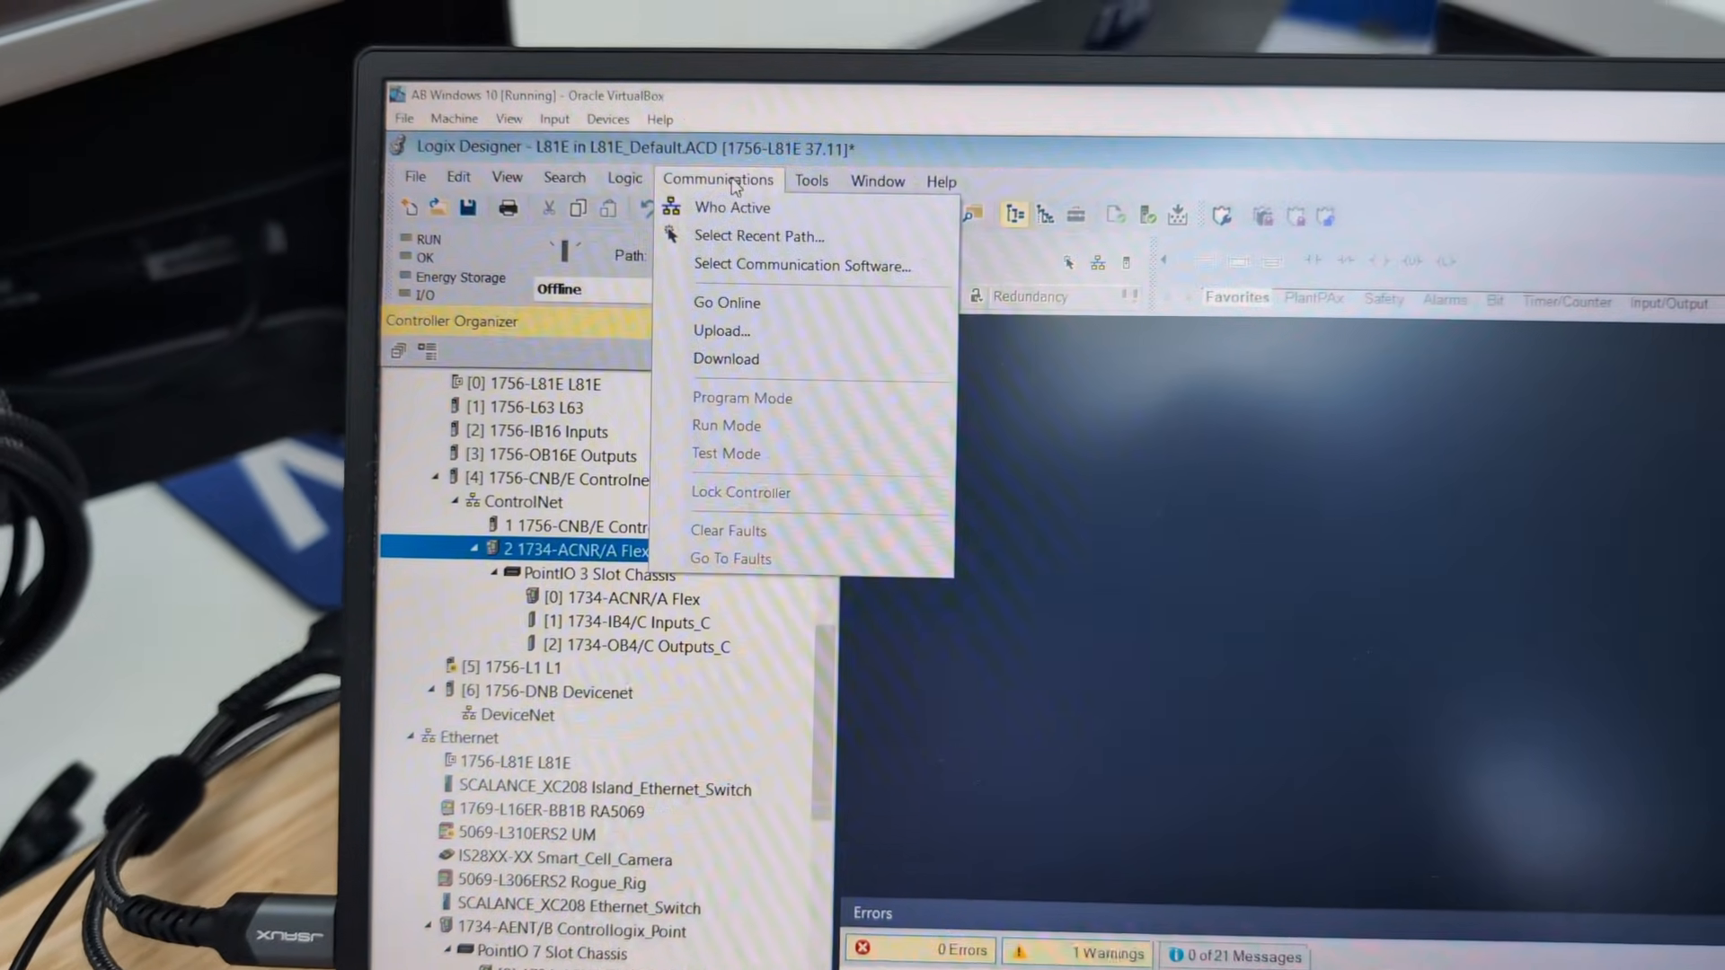
Download the project via Who Active to the 1756-L81E controller at 192.168.20.124
{"action": "left_click", "coordinate": [731, 208]}
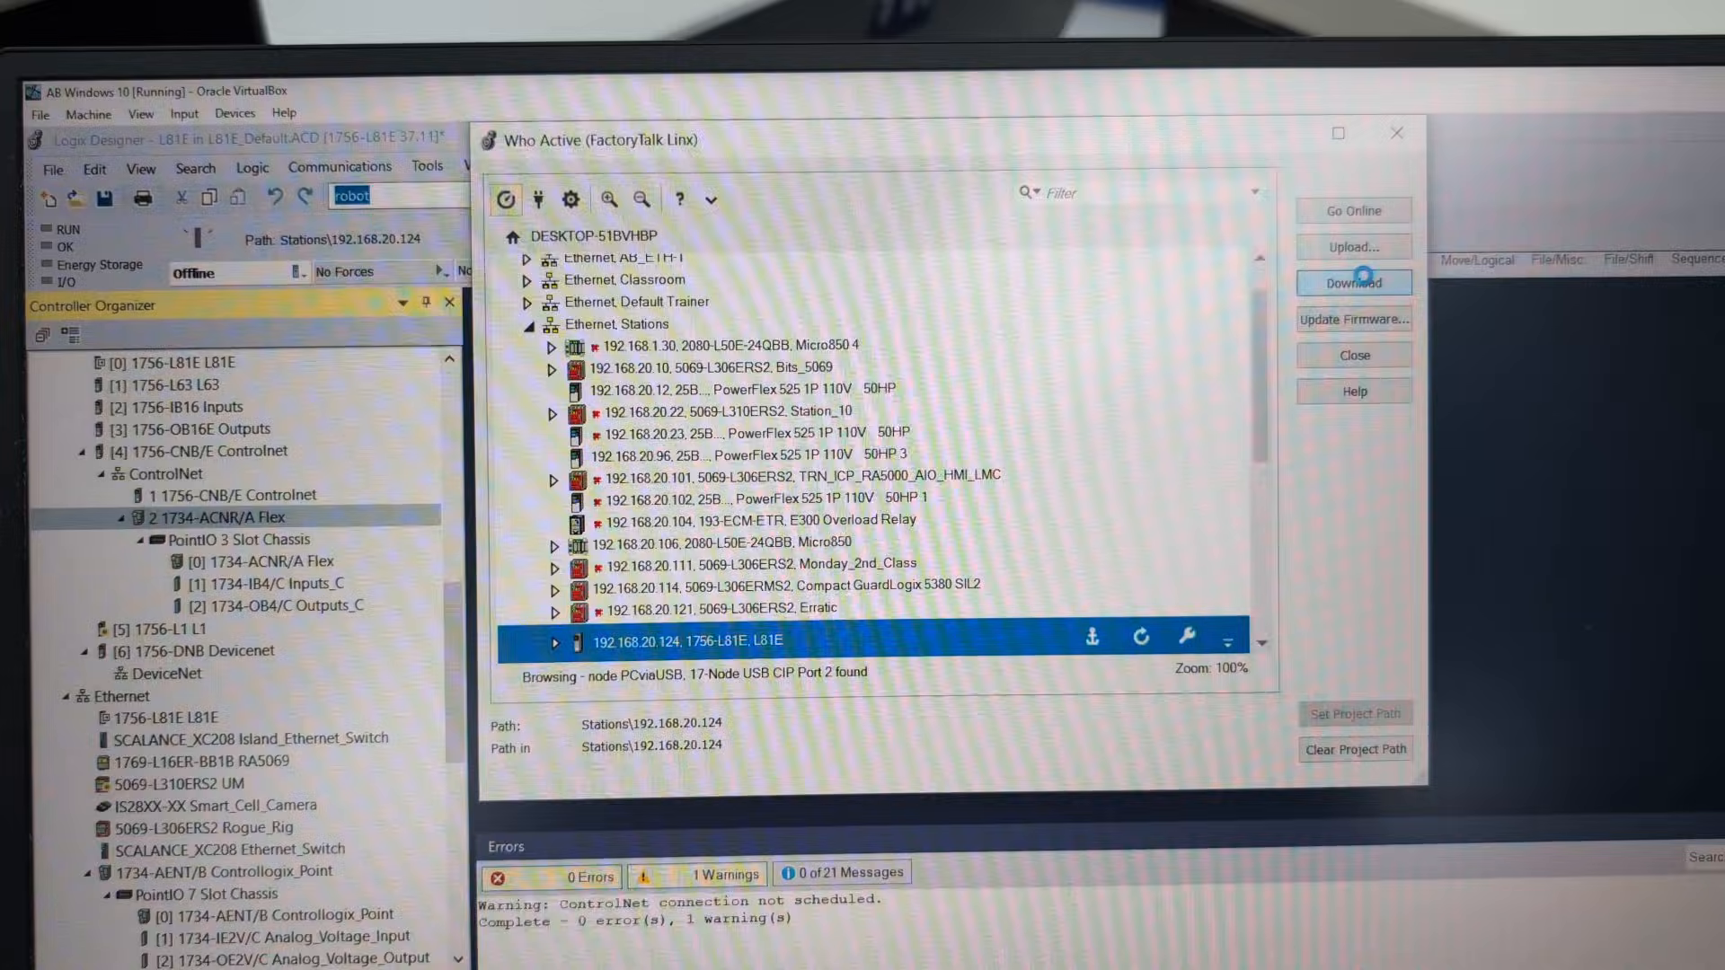
{"action": "left_click", "coordinate": [1353, 281]}
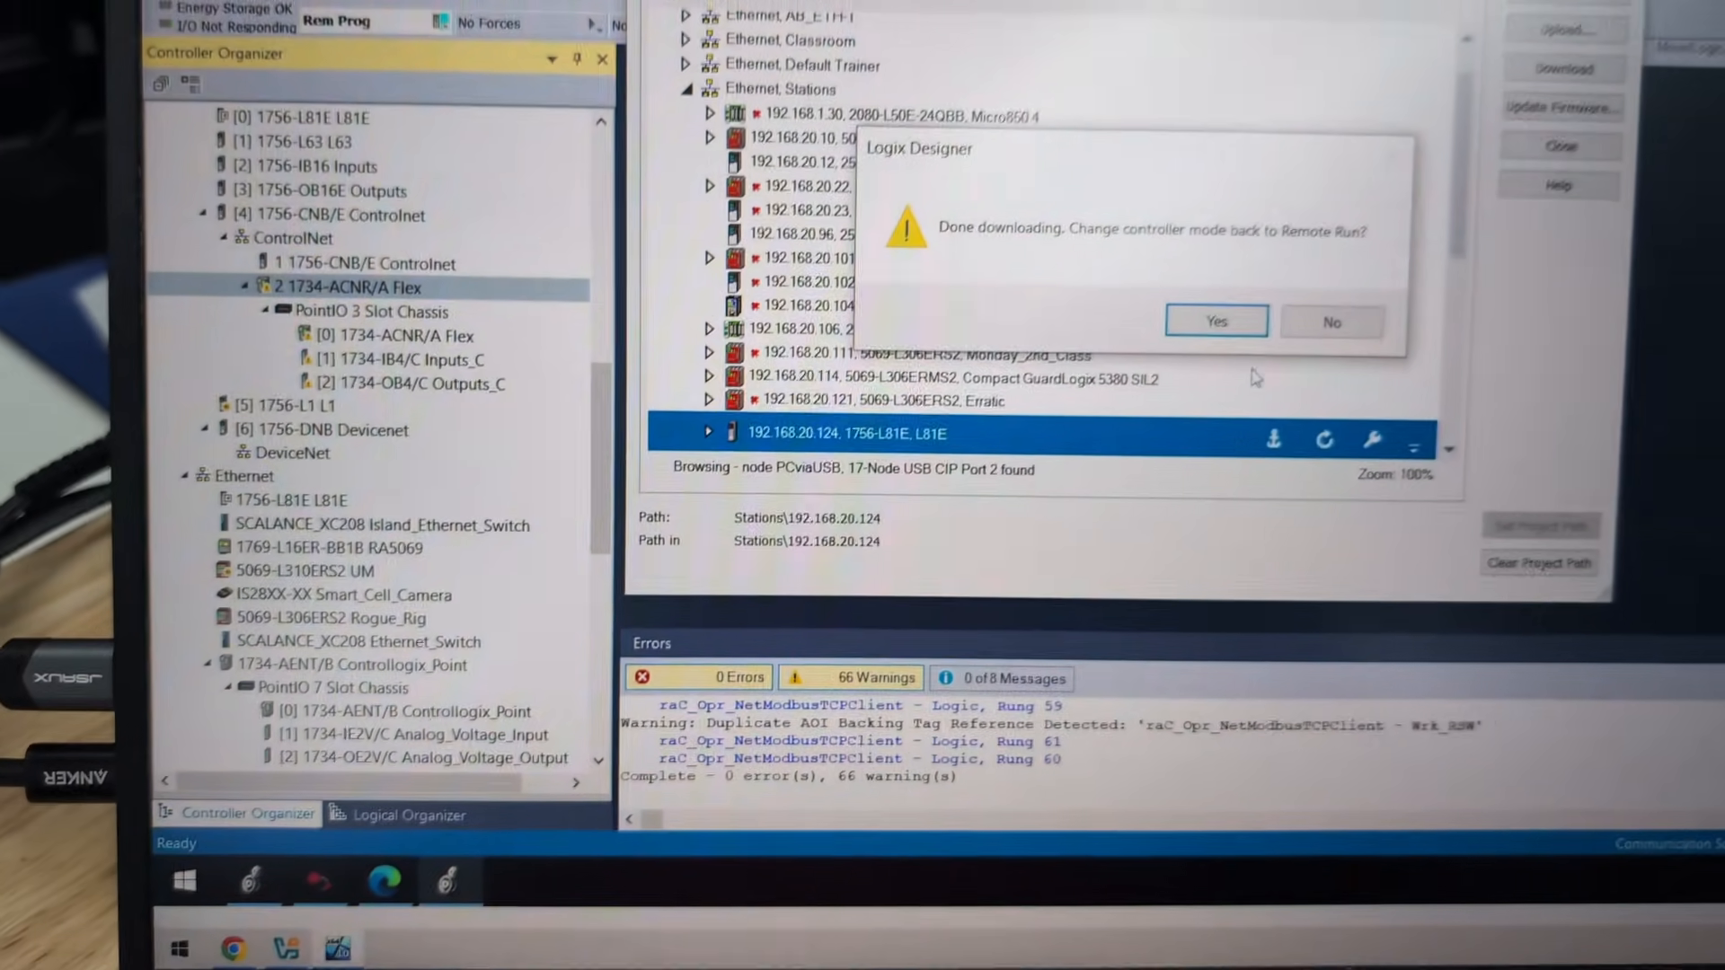
Return the controller to Remote Run and open the 2 1734-ACNR/A Flex Module Properties
{"action": "left_click", "coordinate": [1215, 321]}
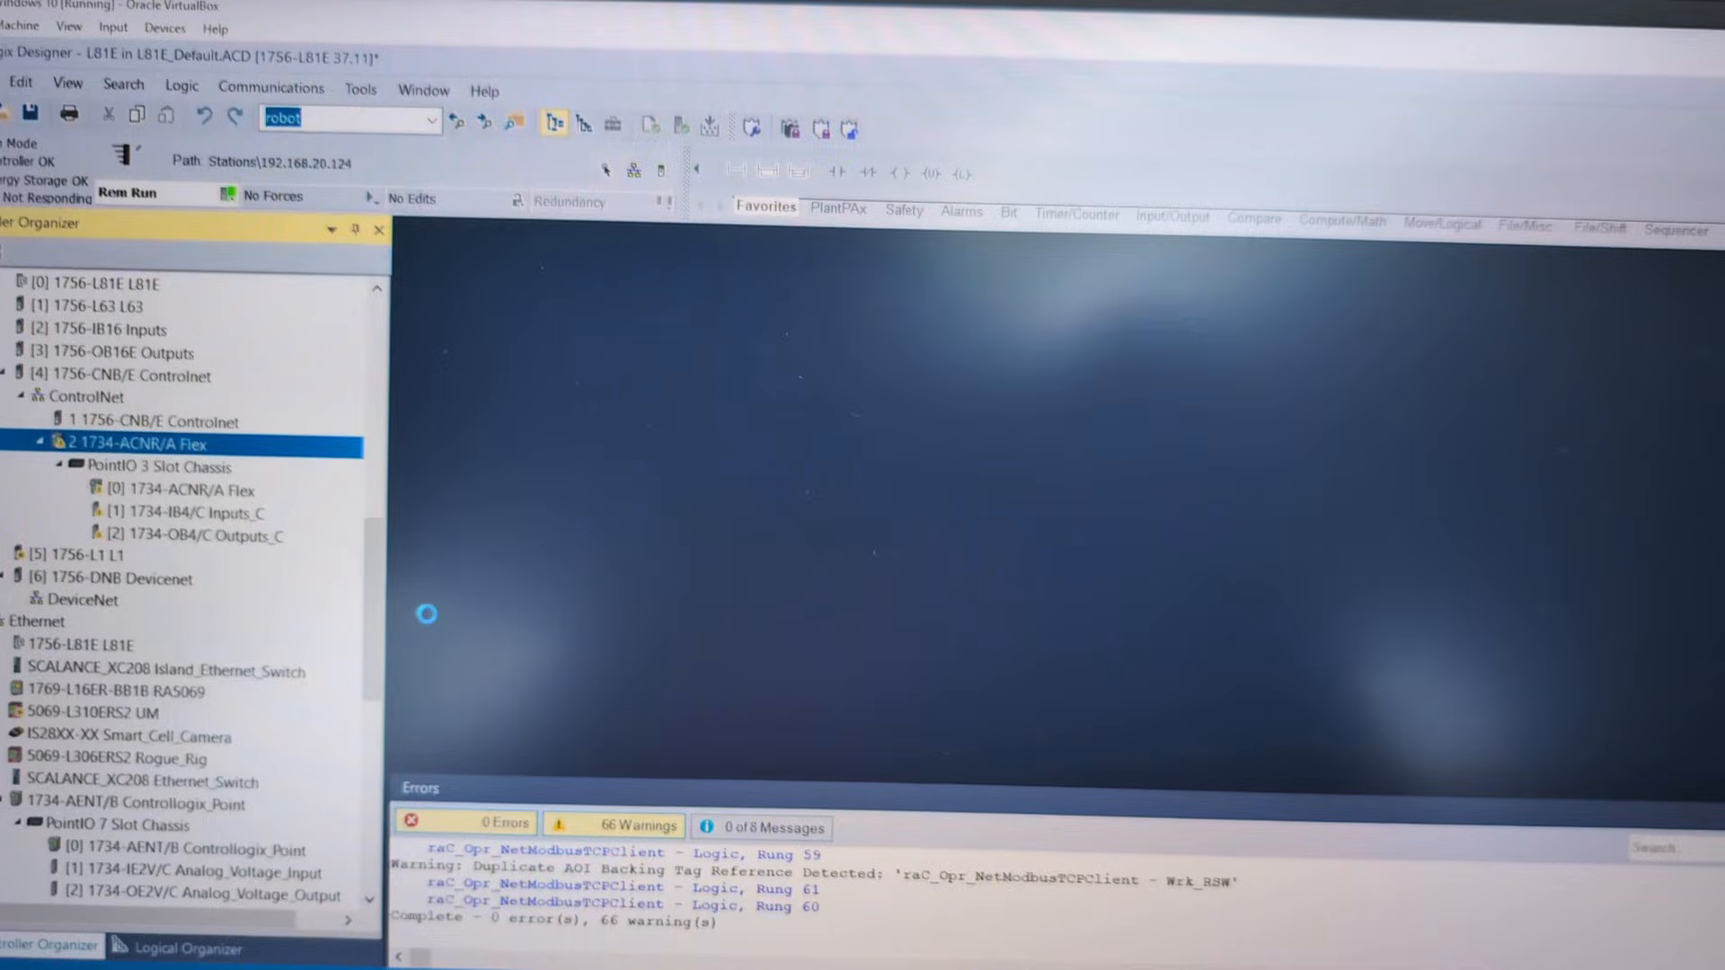
{"action": "double_click", "coordinate": [137, 443]}
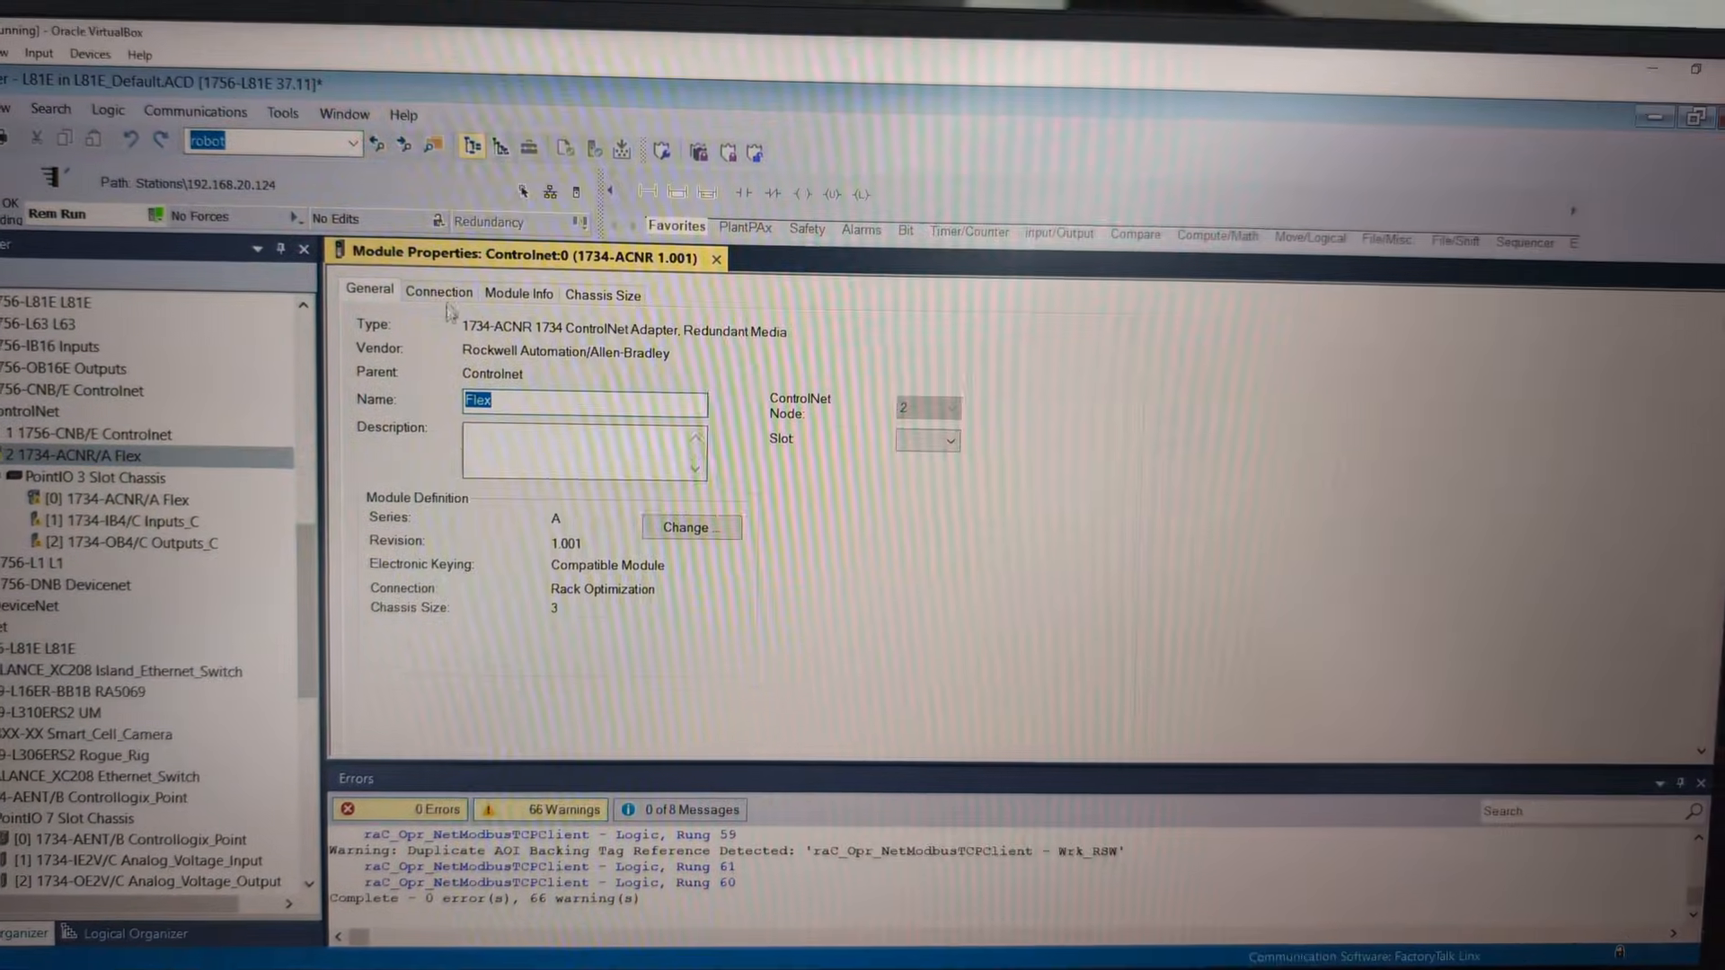